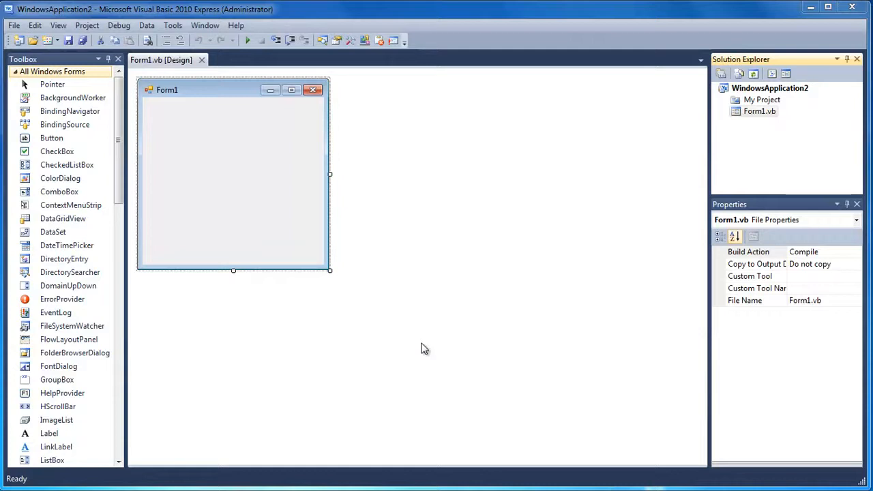
Title the form 'And and If' and shrink it to fit its two checkboxes and Check button
{"action": "left_click", "coordinate": [67, 164]}
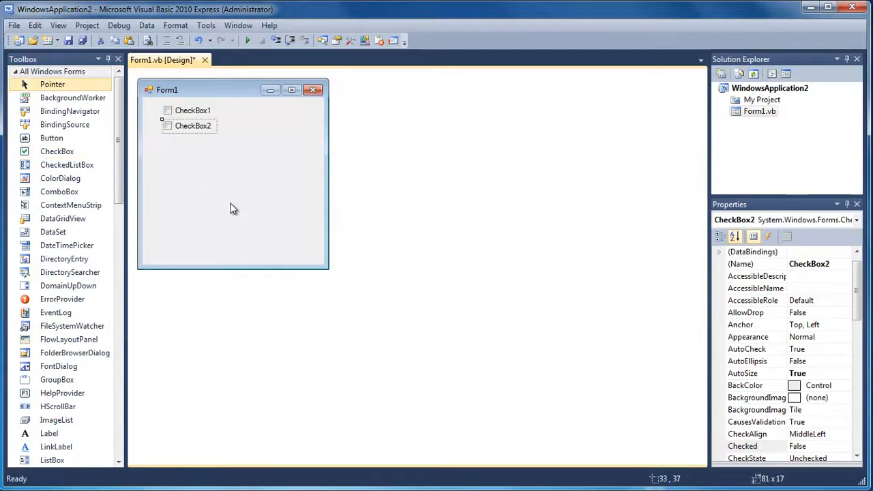
{"action": "left_click", "coordinate": [232, 205]}
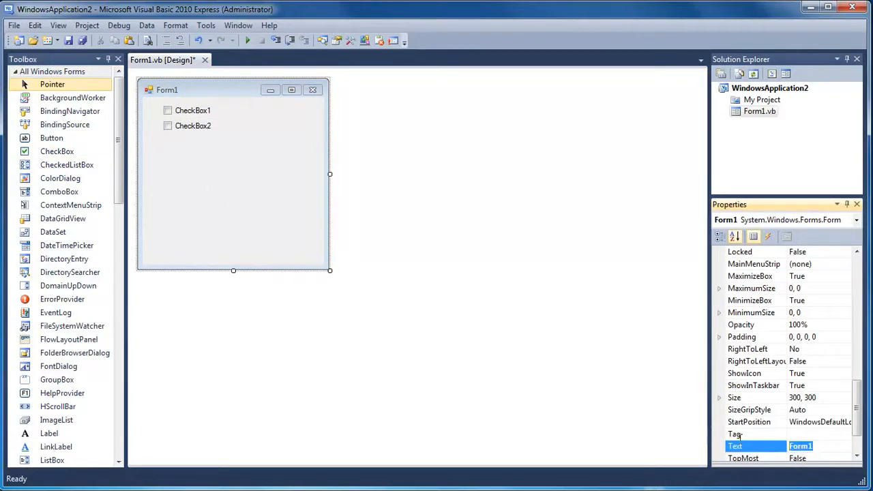
{"action": "type", "text": "And and If"}
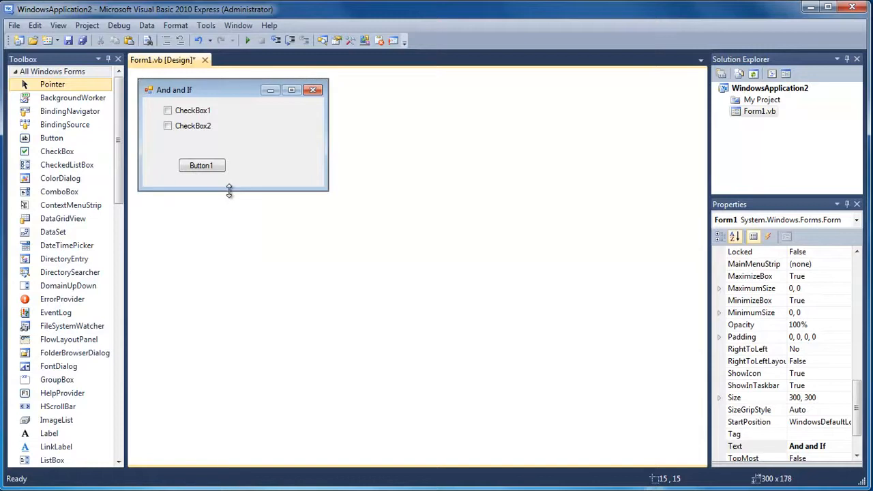
{"action": "left_click_drag", "start_coordinate": [327, 148], "coordinate": [251, 147]}
{"action": "type", "text": "Check"}
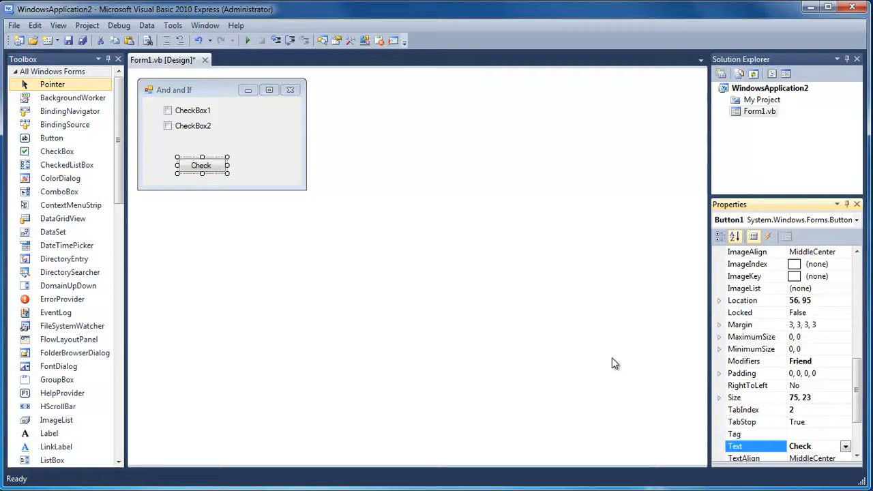
In the Check button's click handler, write 'If CheckBox1.Checked = True And CheckBox2.Checked = True Then'
{"action": "double_click", "coordinate": [201, 165]}
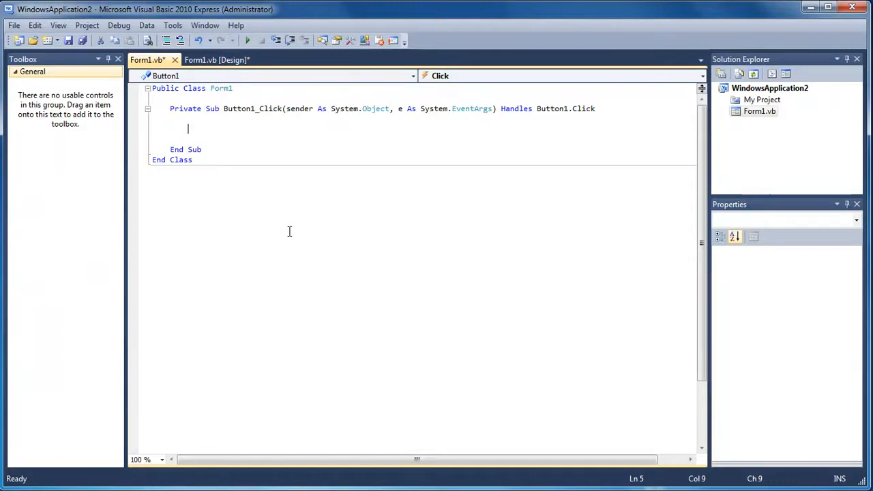
{"action": "type", "text": "If"}
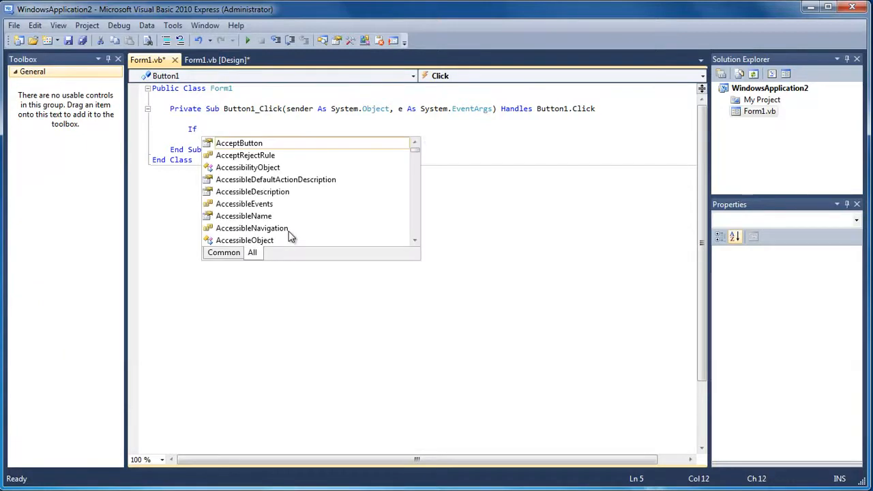
{"action": "mouse_move", "coordinate": [238, 143]}
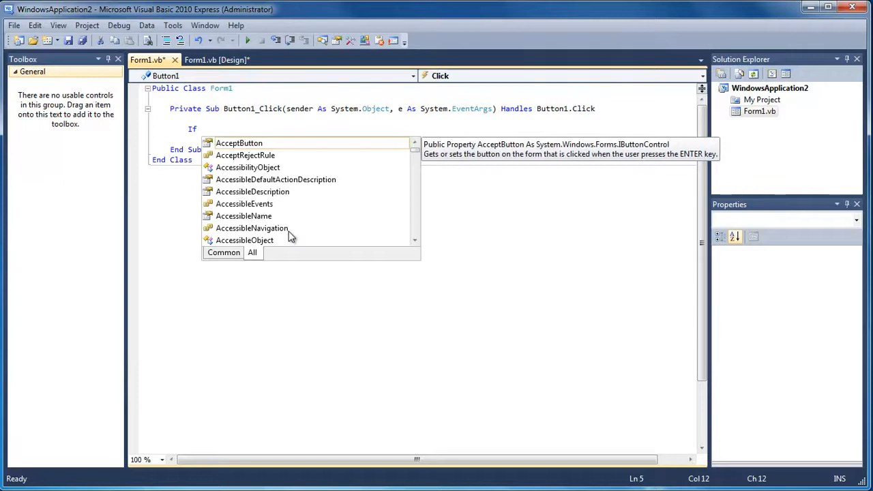
{"action": "type", "text": "checkb"}
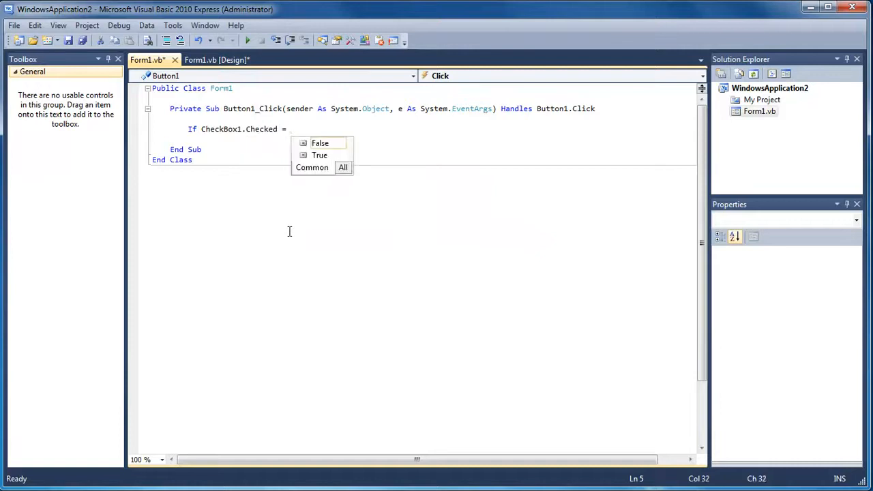
{"action": "type", "text": "True and checbox2.te"}
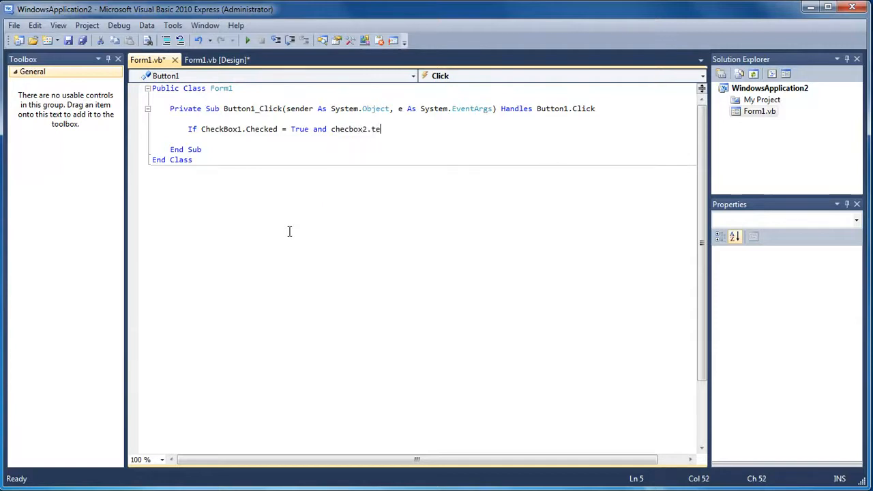
{"action": "type", "text": "checked ="}
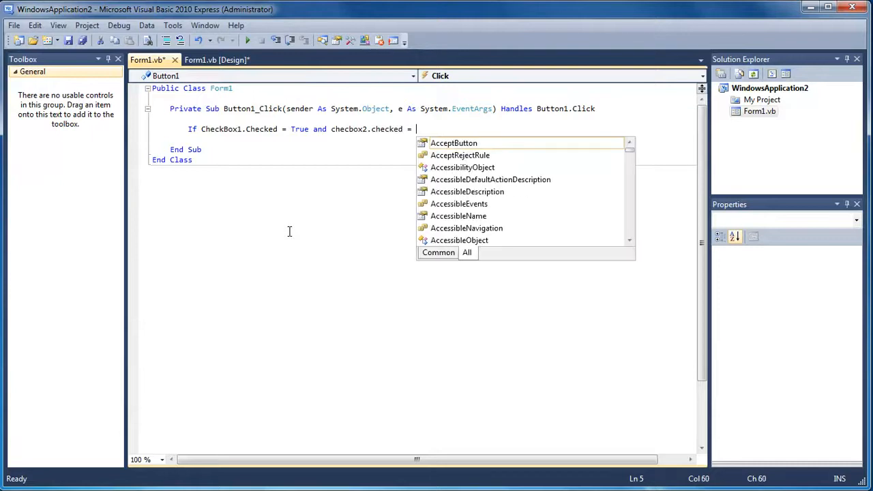
{"action": "type", "text": "True Then"}
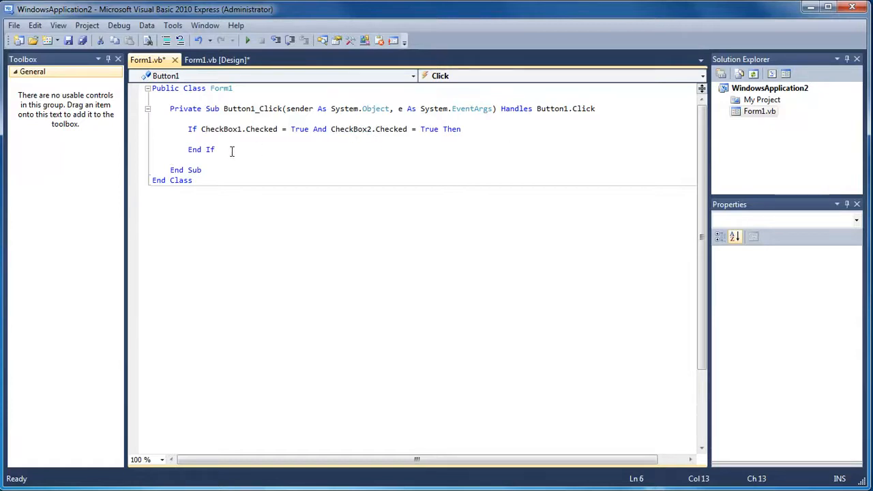
Inside the If block add MessageBox.Show("True") and run the app
{"action": "key", "text": "enter"}
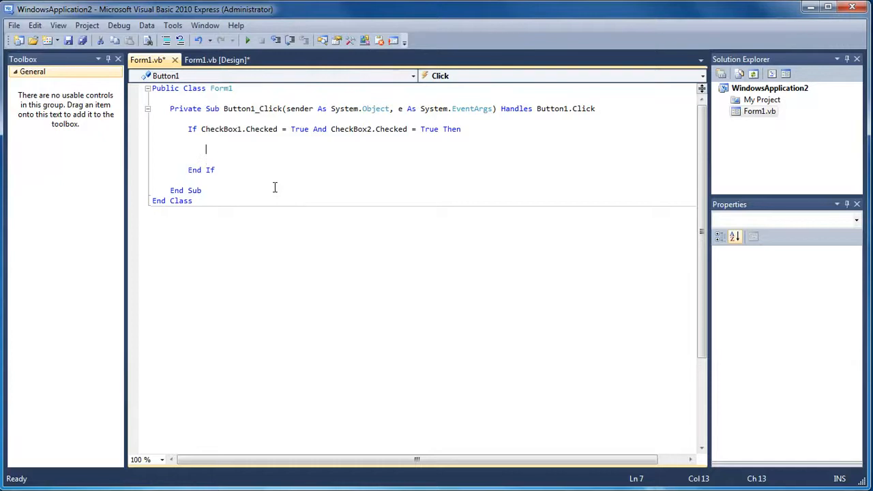
{"action": "type", "text": "Messagb"}
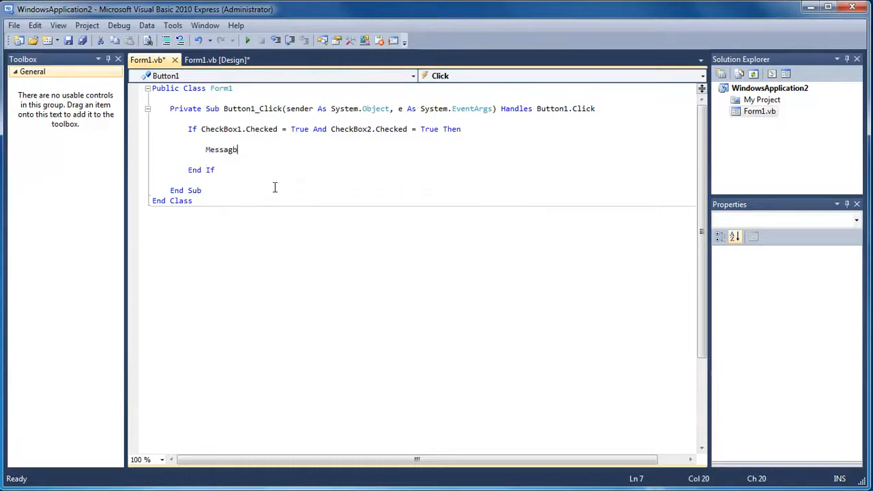
{"action": "key", "text": "BackSpace"}
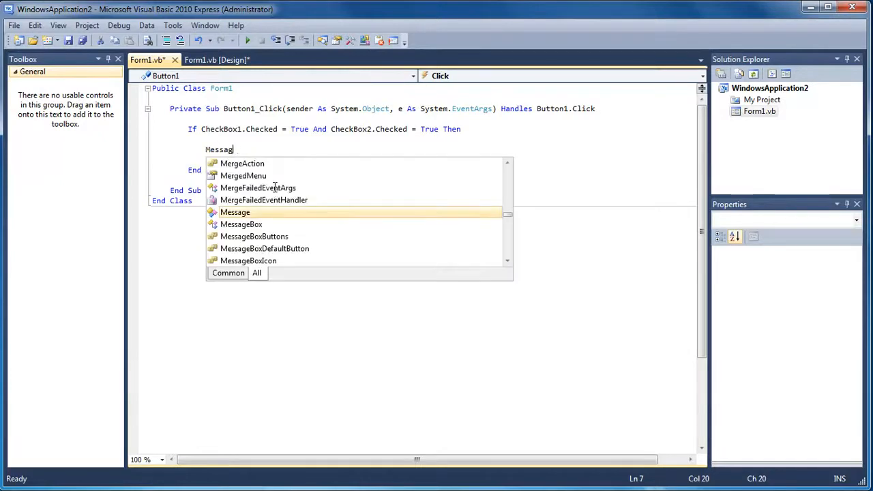
{"action": "type", "text": "box"}
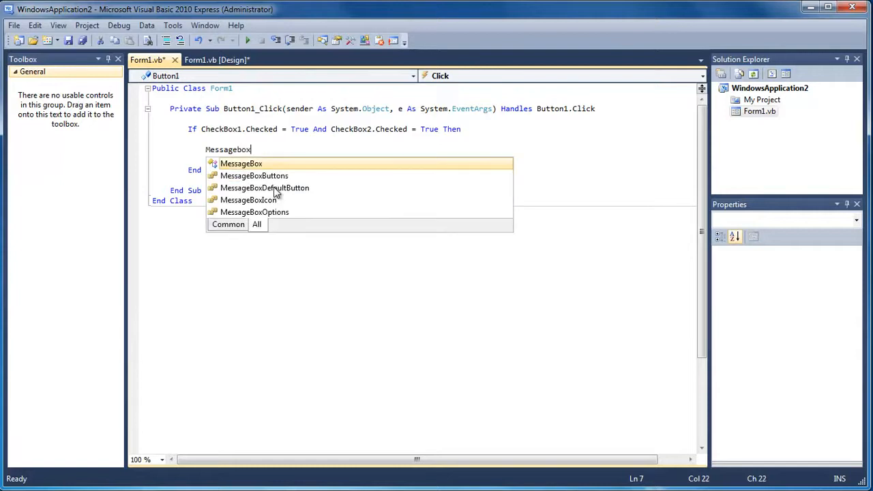
{"action": "type", "text": ".show("}
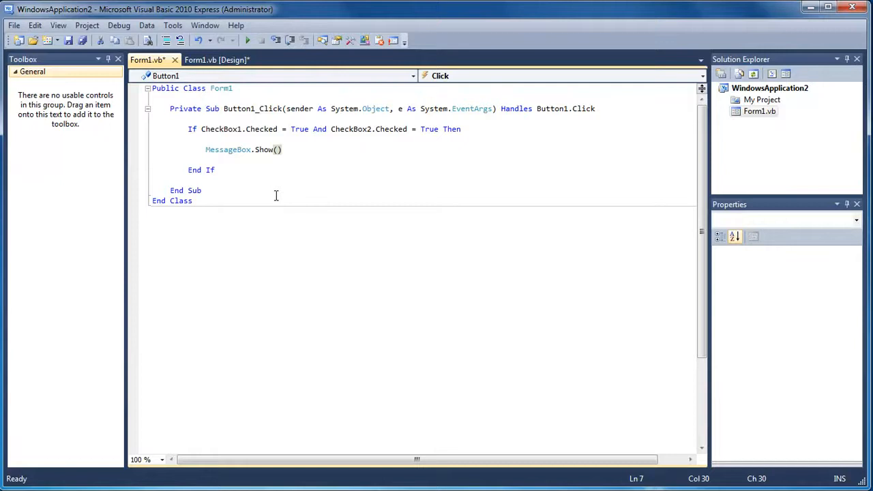
{"action": "type", "text": "\""}
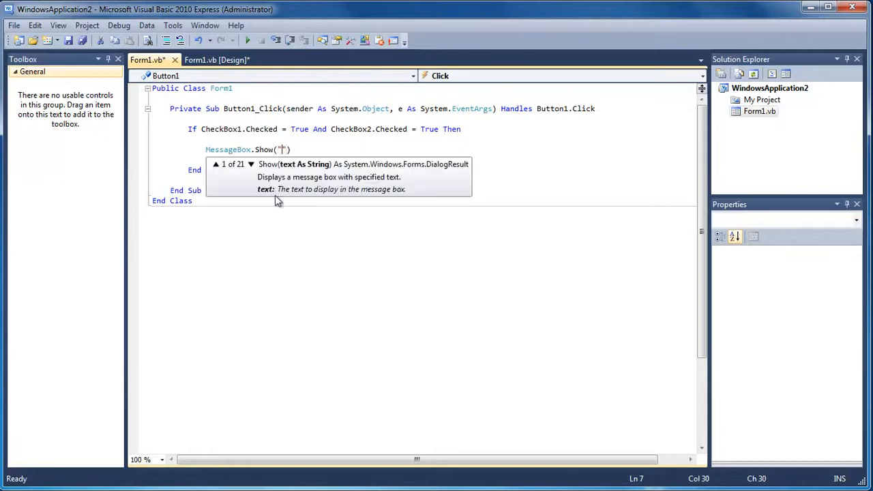
{"action": "type", "text": "True"}
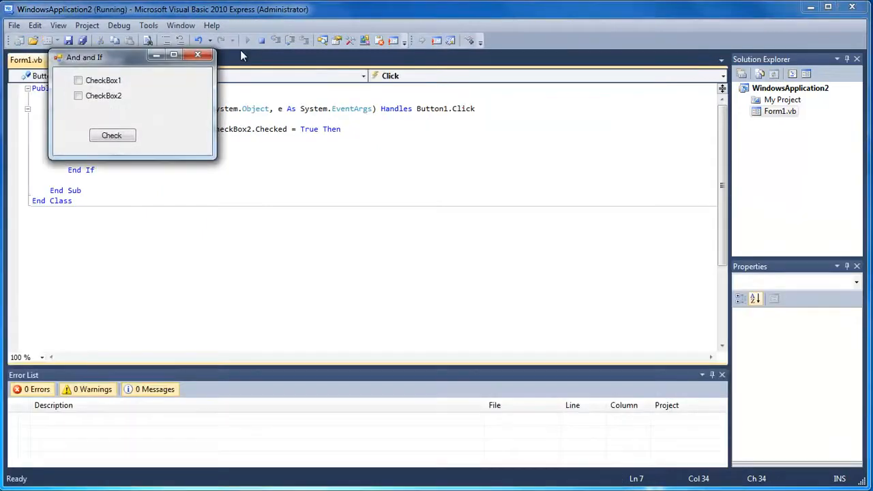
Tick both checkboxes on the running form, run Check, and dismiss the True message box
{"action": "left_click_drag", "start_coordinate": [85, 57], "coordinate": [371, 190]}
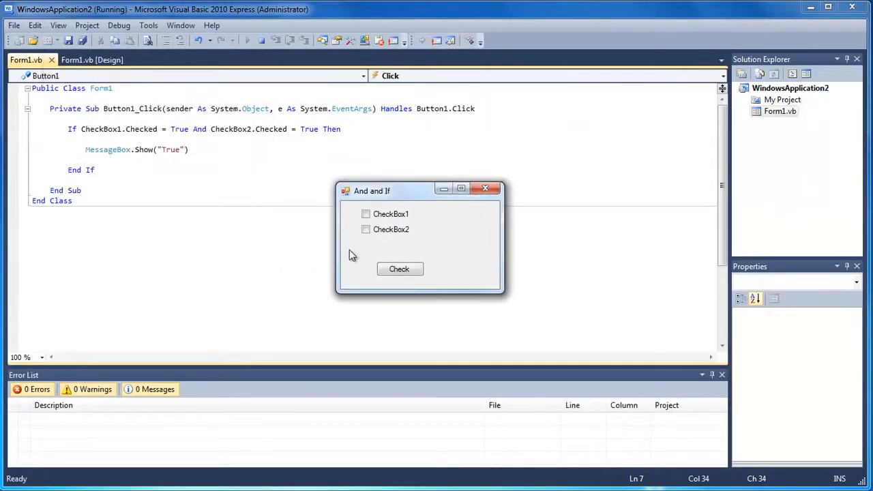
{"action": "left_click", "coordinate": [366, 213]}
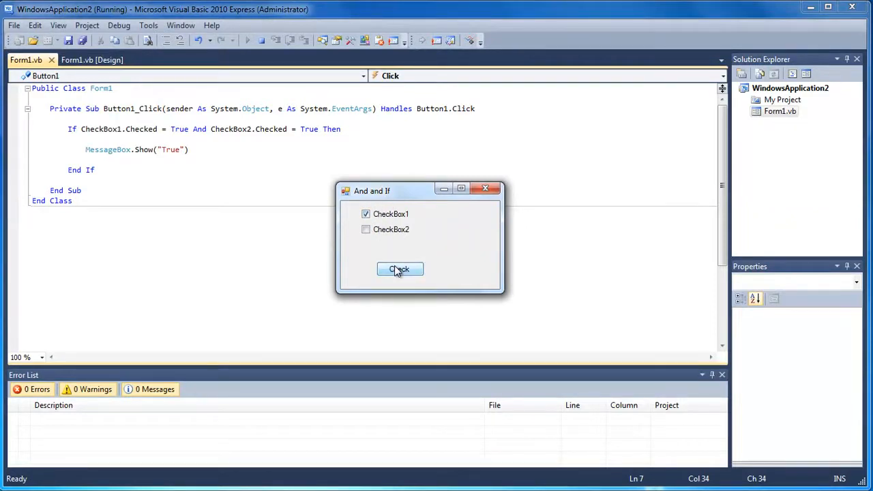
{"action": "left_click", "coordinate": [365, 229]}
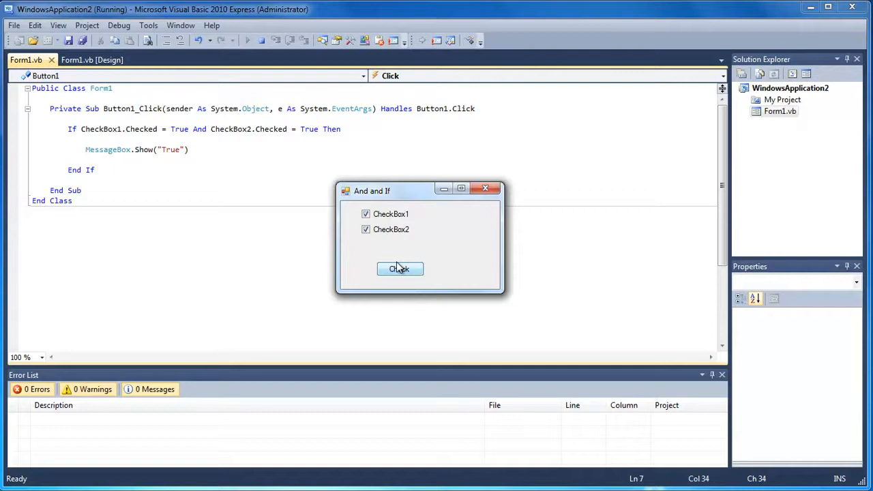
{"action": "left_click", "coordinate": [400, 269]}
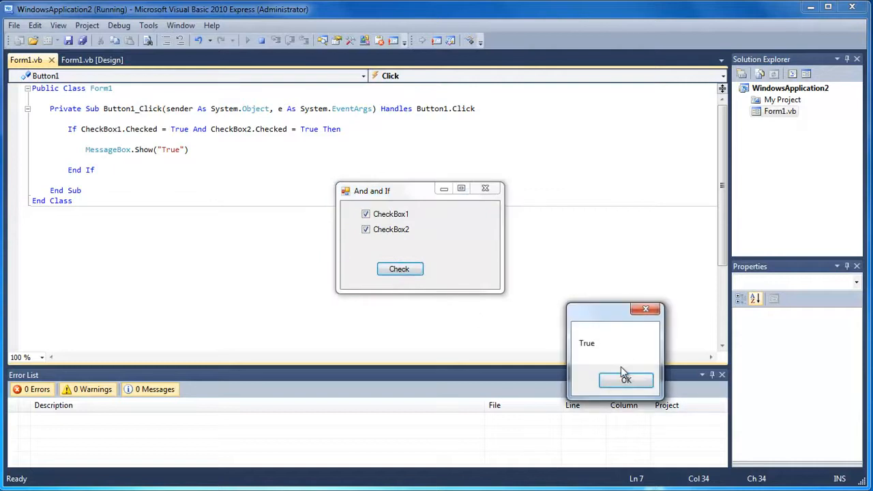
{"action": "left_click", "coordinate": [624, 379]}
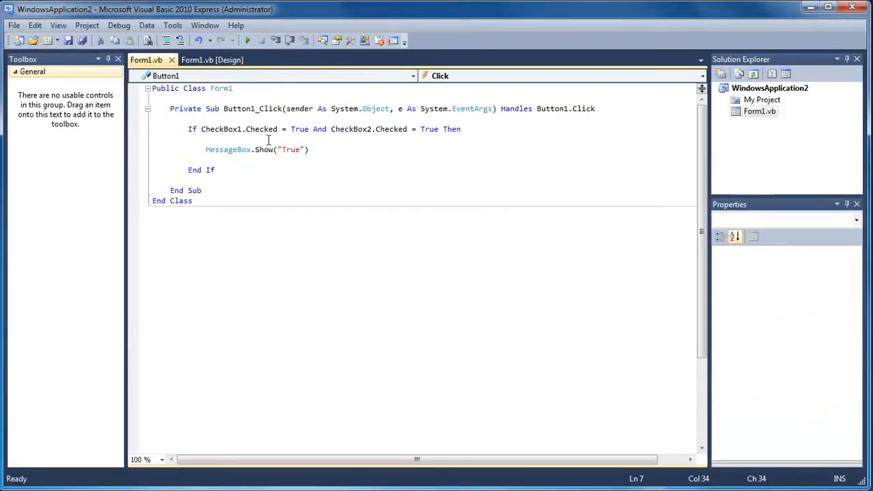
Replace And with Or in the If condition and rebuild the project
{"action": "double_click", "coordinate": [318, 128]}
{"action": "type", "text": "Or"}
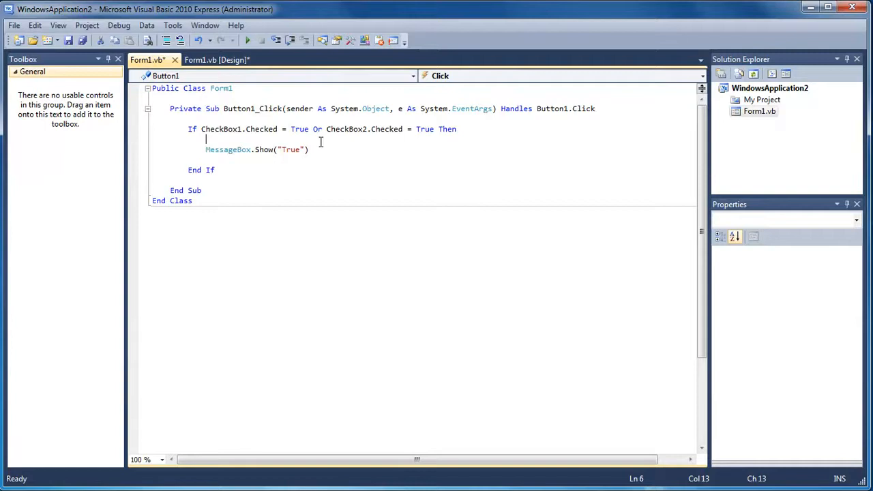
{"action": "mouse_move", "coordinate": [293, 156]}
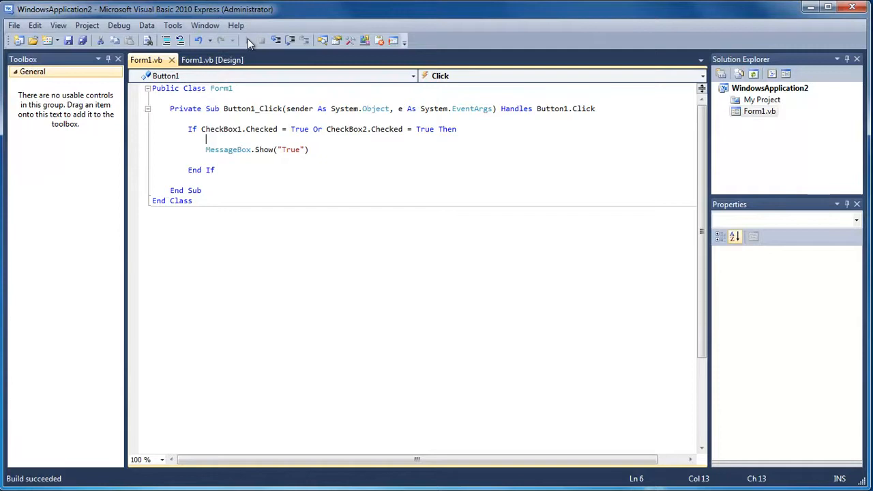
{"action": "left_click", "coordinate": [235, 41]}
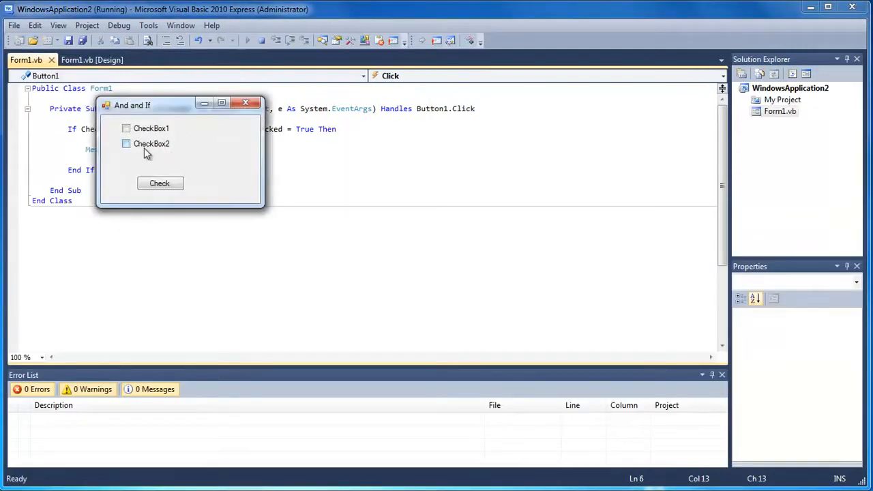
{"action": "left_click", "coordinate": [159, 183]}
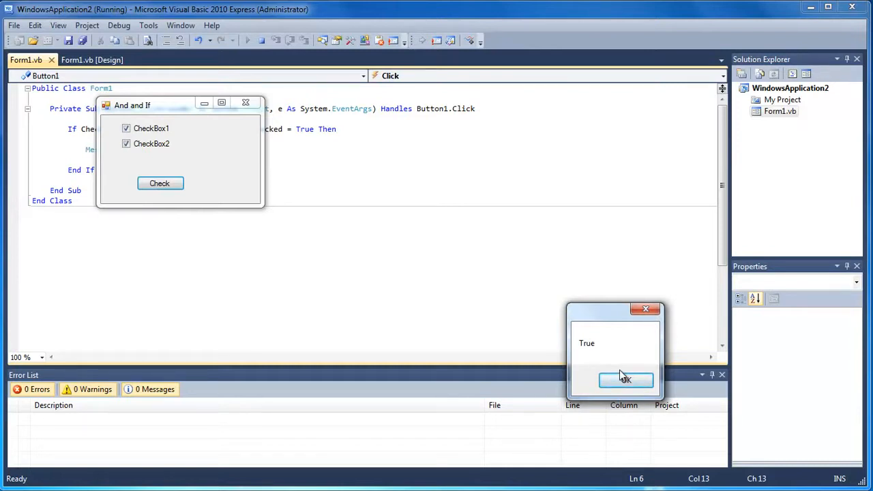
{"action": "left_click", "coordinate": [625, 379]}
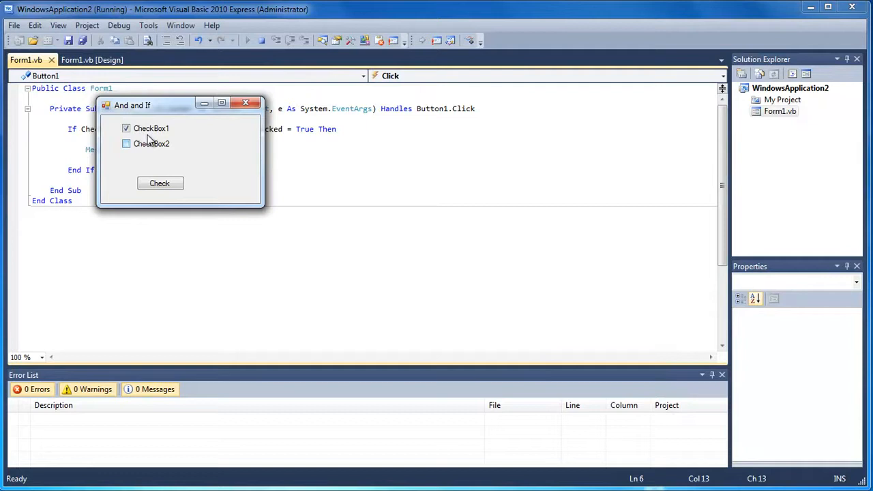
{"action": "left_click", "coordinate": [125, 128]}
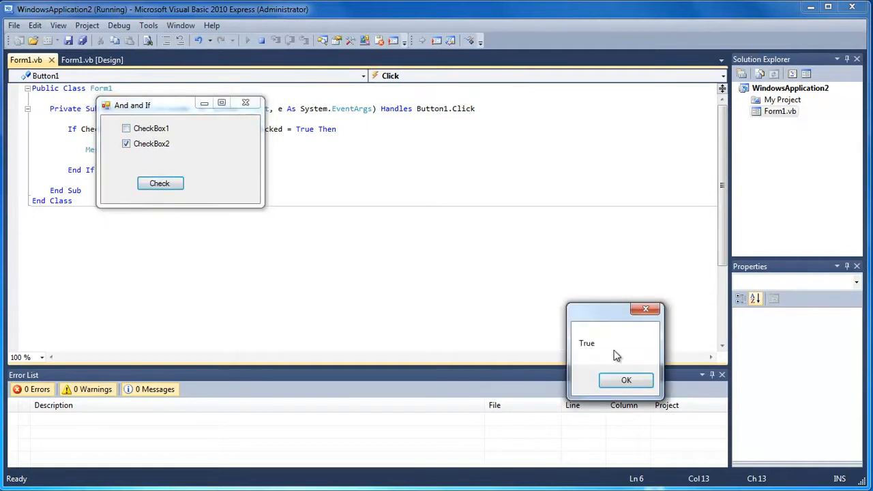
{"action": "left_click", "coordinate": [624, 379]}
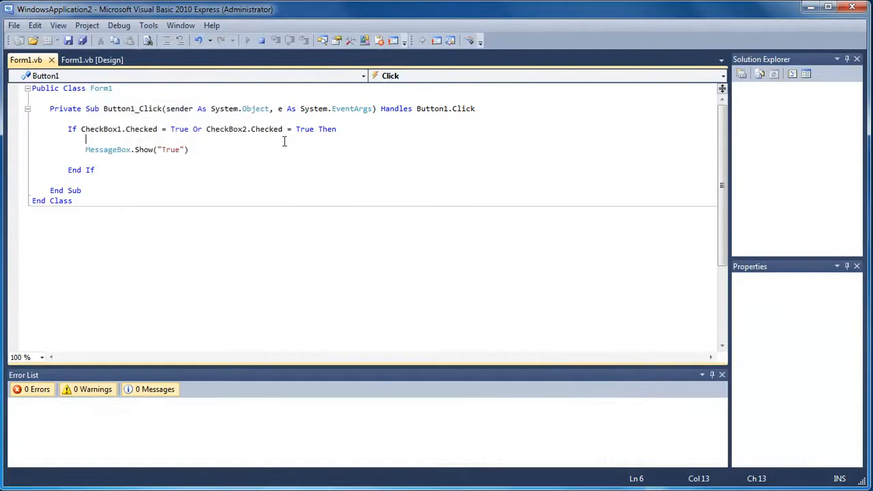